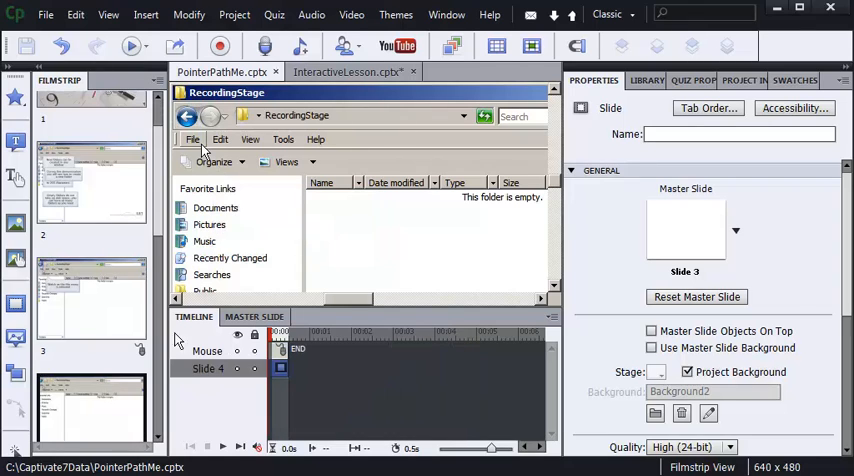
pyautogui.moveTo(210, 291)
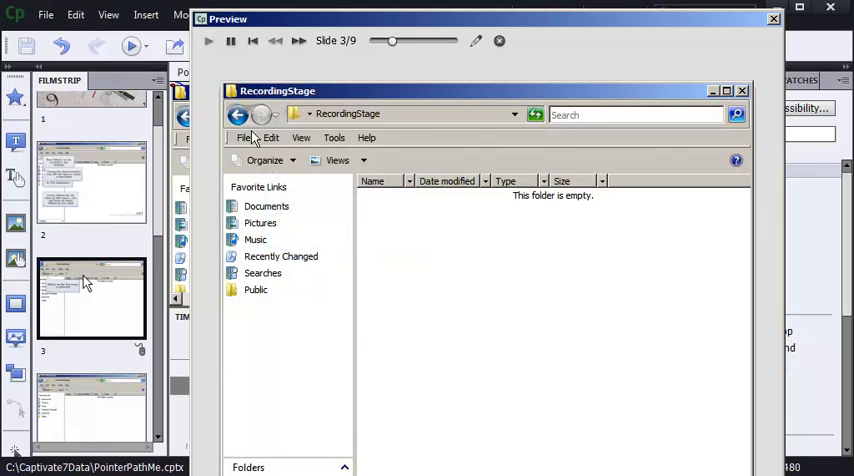
# Preview the PointerPathMe project and watch the File menu demonstration play.
pyautogui.click(245, 138)
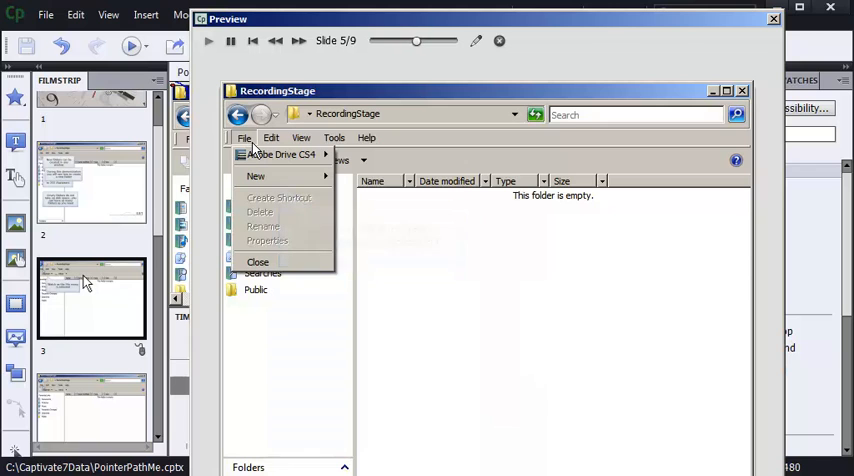
pyautogui.click(258, 176)
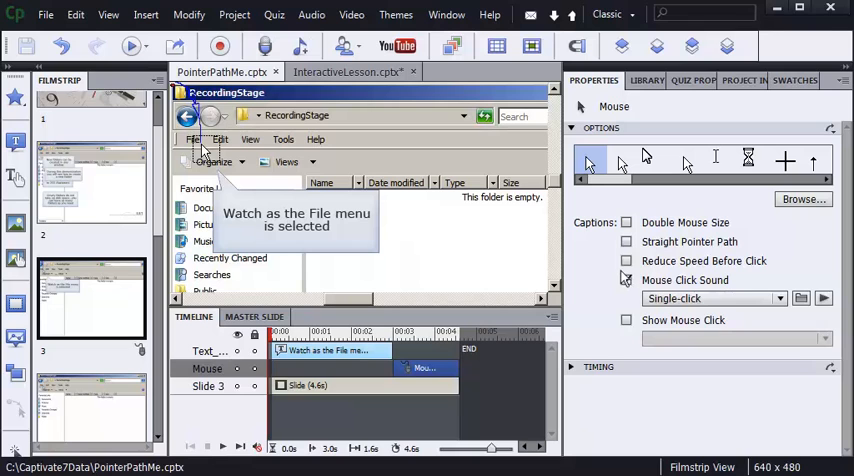
# Uncheck Mouse Click Sound for slide 3's pointer movement.
pyautogui.click(626, 280)
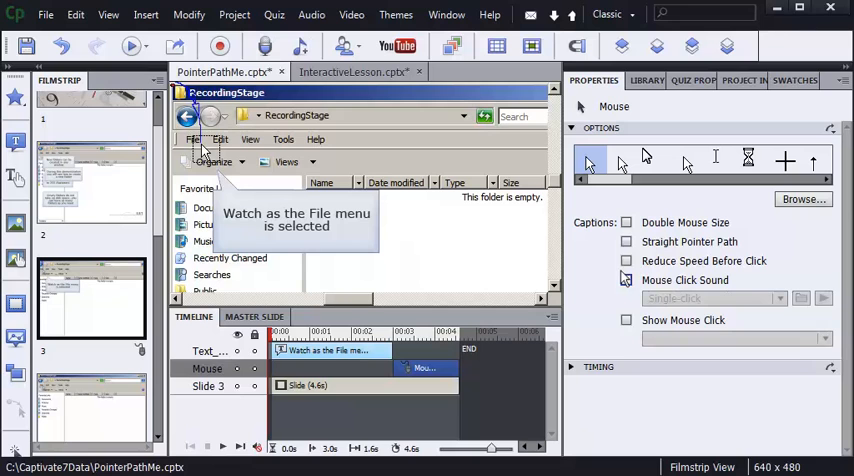
pyautogui.moveTo(805, 112)
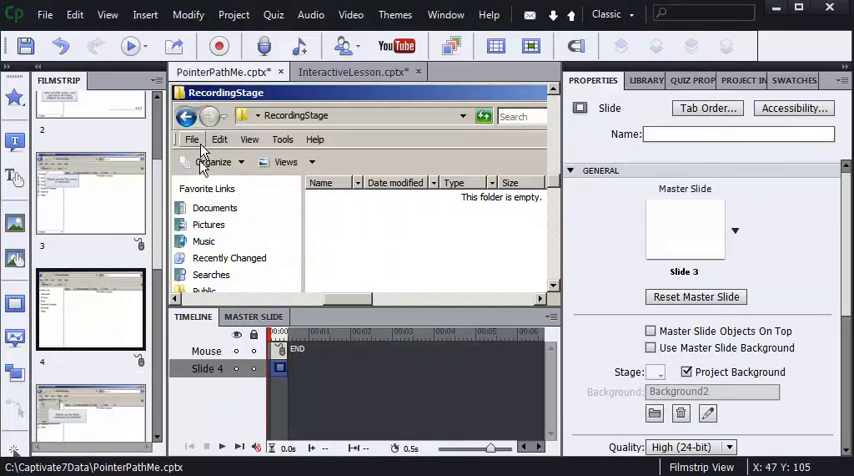
# Select slide 5's Mouse object so its click sound can be turned off.
pyautogui.click(205, 351)
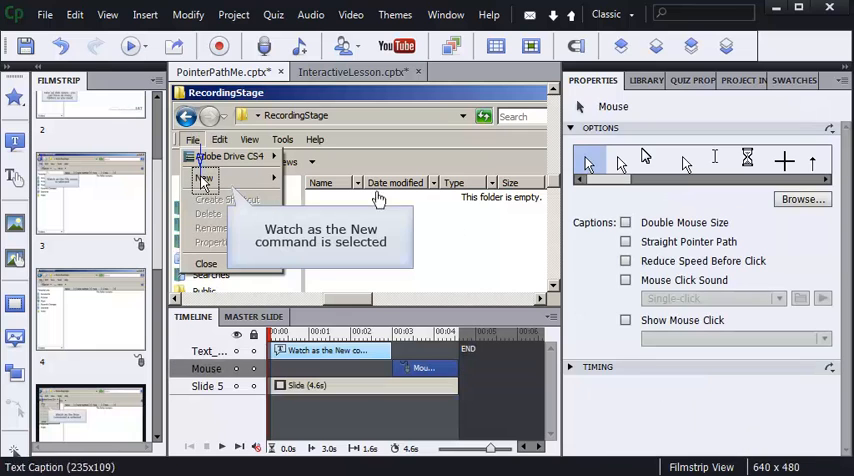
pyautogui.moveTo(504, 280)
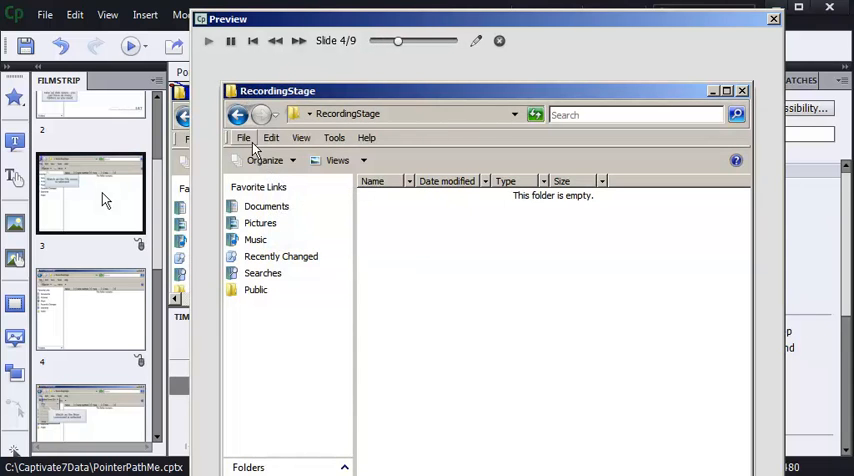
# Replay the PointerPathMe project preview to check the pointer clicks are silent.
pyautogui.click(243, 137)
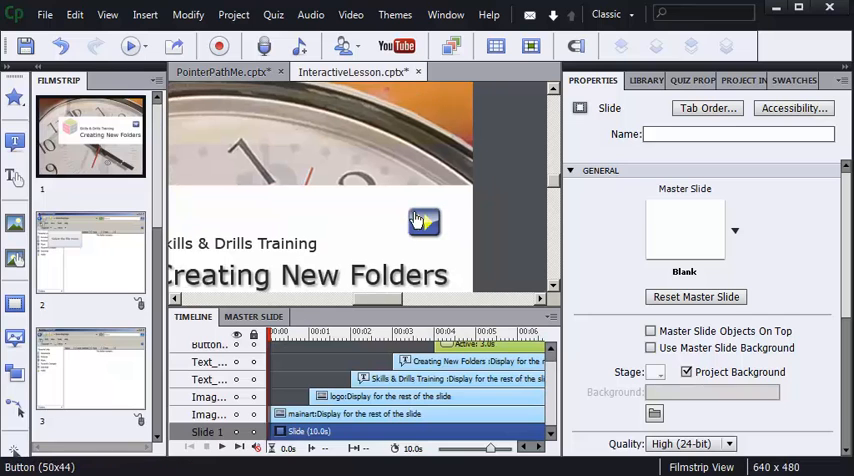
# Open the InteractiveLesson.cptx project and select slide 2 with the File menu click box.
pyautogui.click(90, 250)
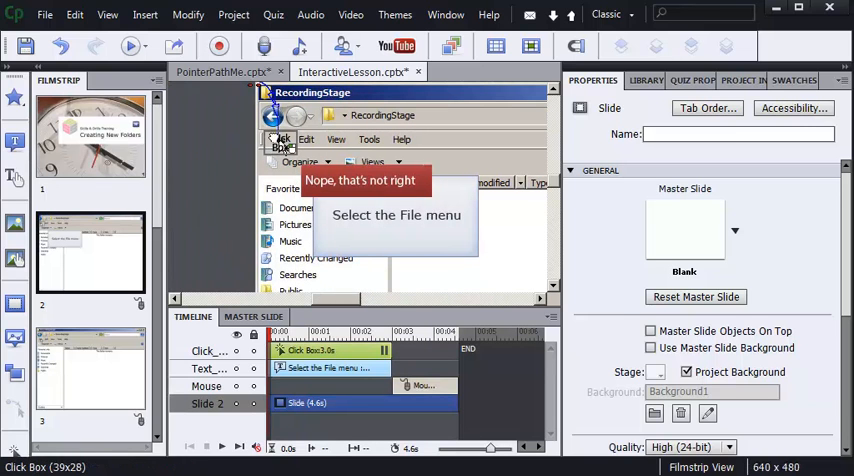
pyautogui.click(95, 135)
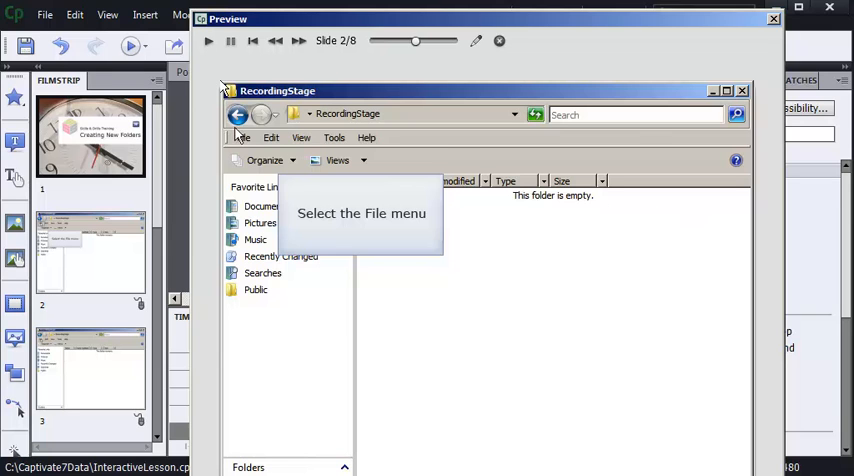
# Click File in the lesson preview to advance, then close the Preview window.
pyautogui.click(244, 138)
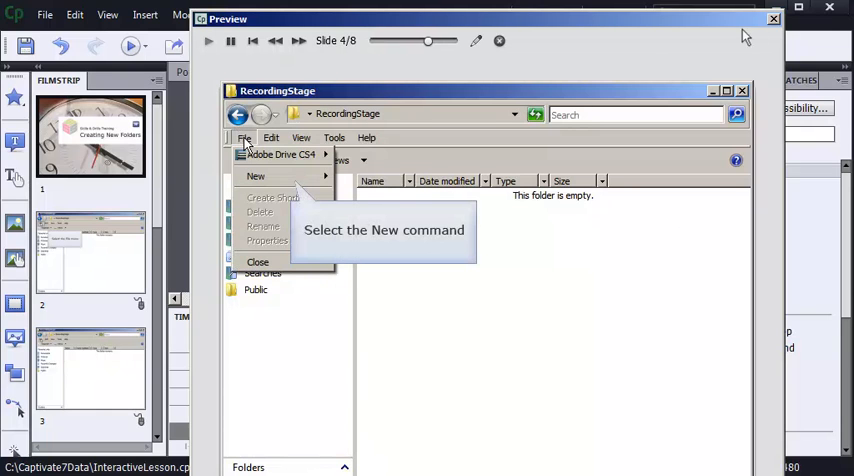
pyautogui.click(771, 20)
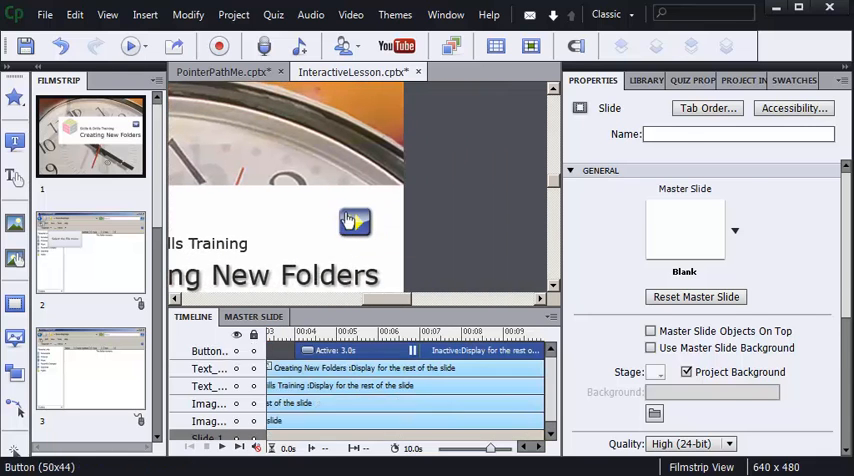
# Check Disable Click Sound for the start button on slide 1.
pyautogui.click(355, 222)
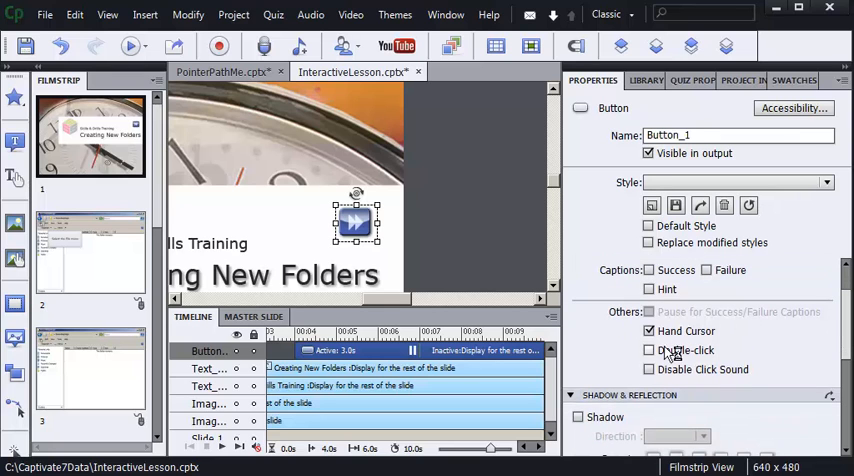
pyautogui.click(648, 369)
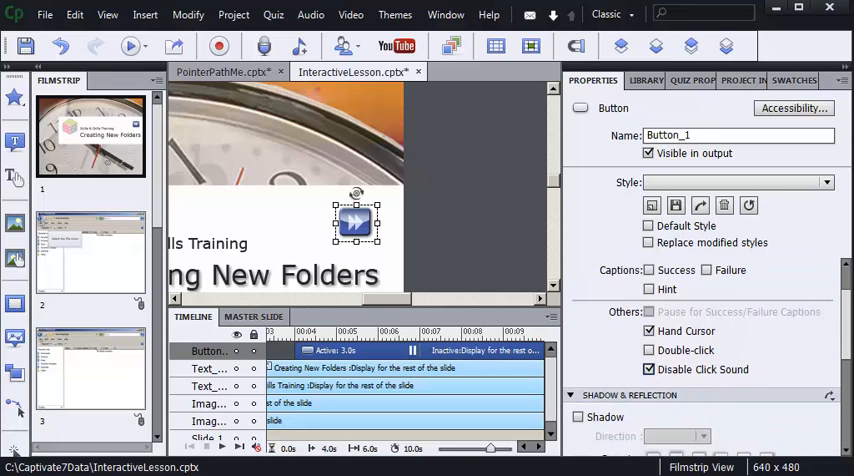